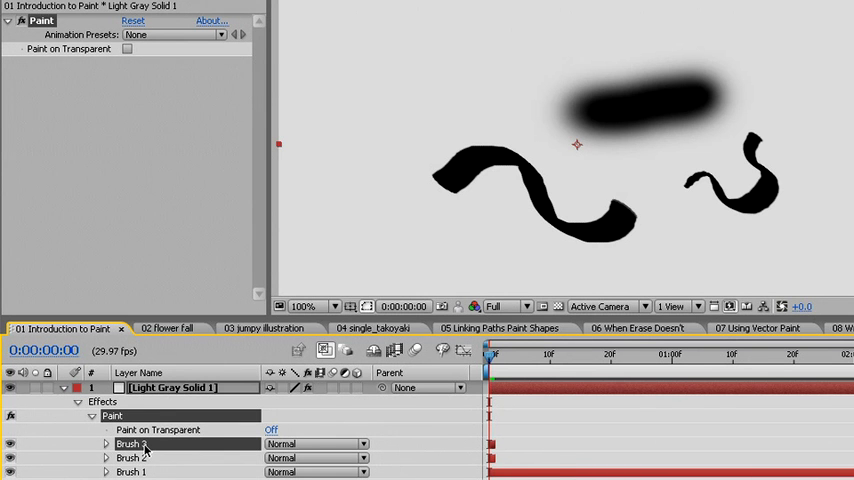
mouse_move(143, 462)
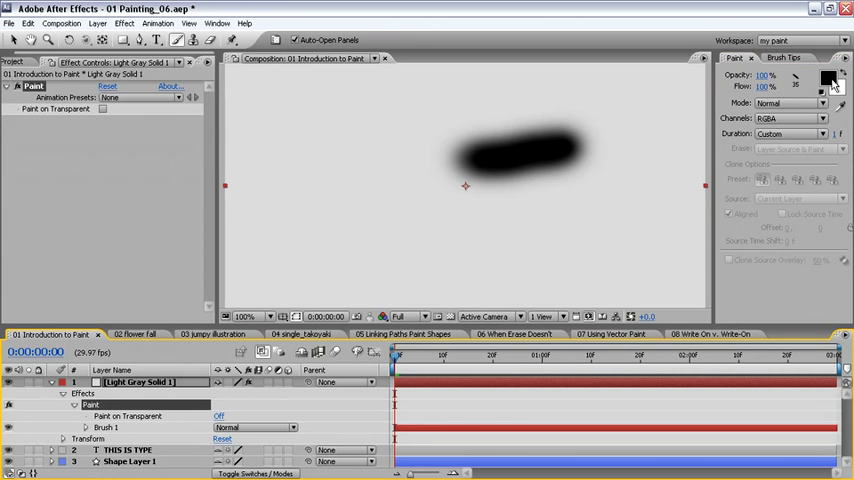
Set the Paint panel foreground colour to orange F1B83E.
left_click(831, 80)
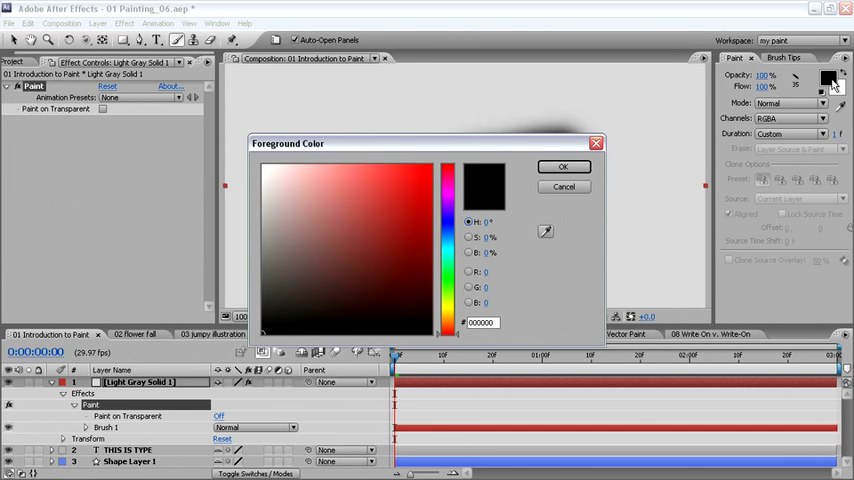
left_click(389, 194)
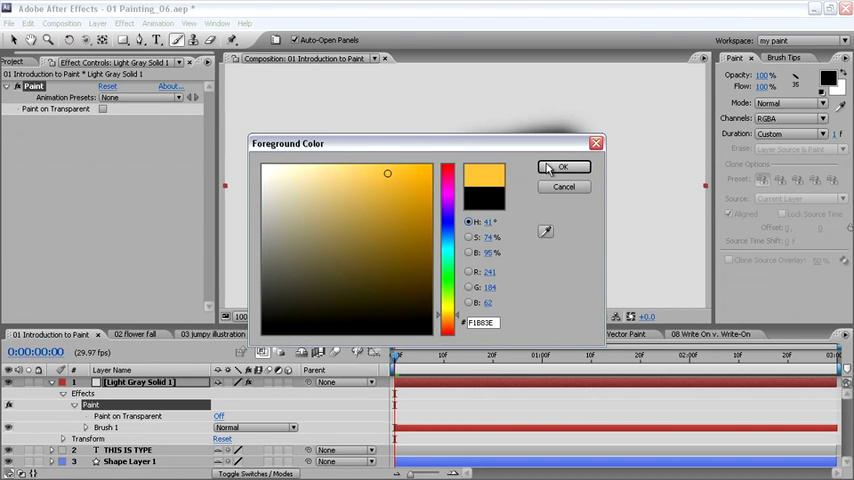
left_click(563, 167)
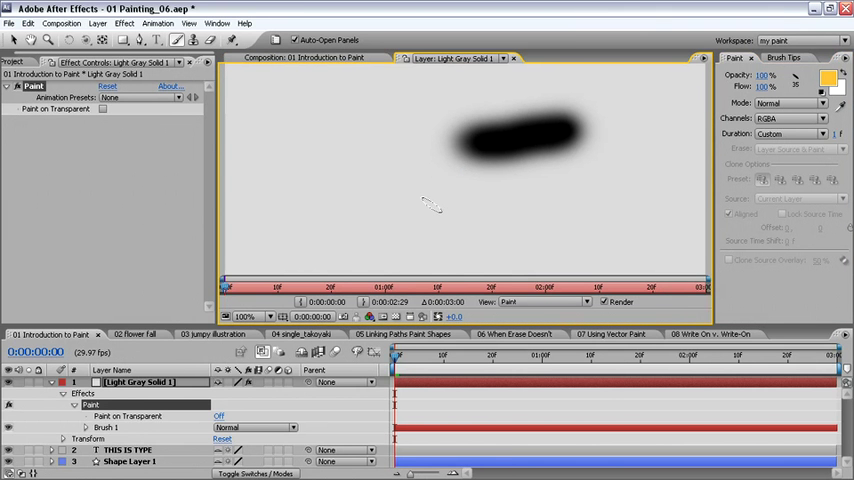
mouse_move(490, 215)
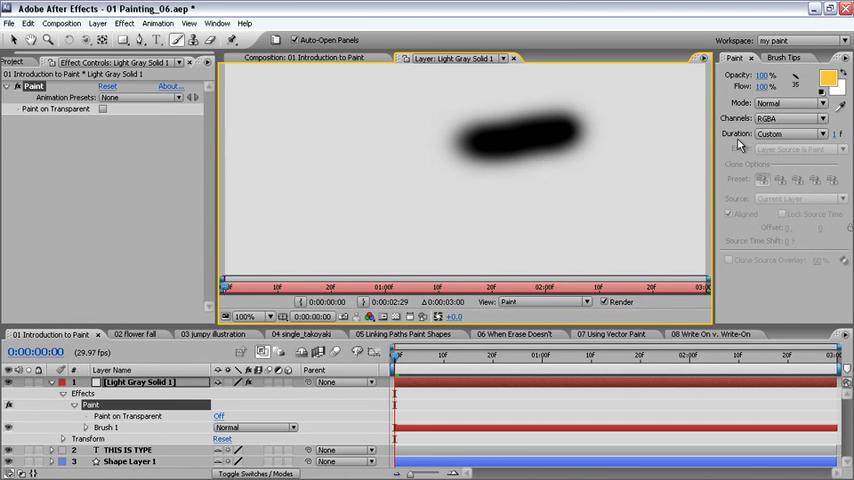
mouse_move(417, 103)
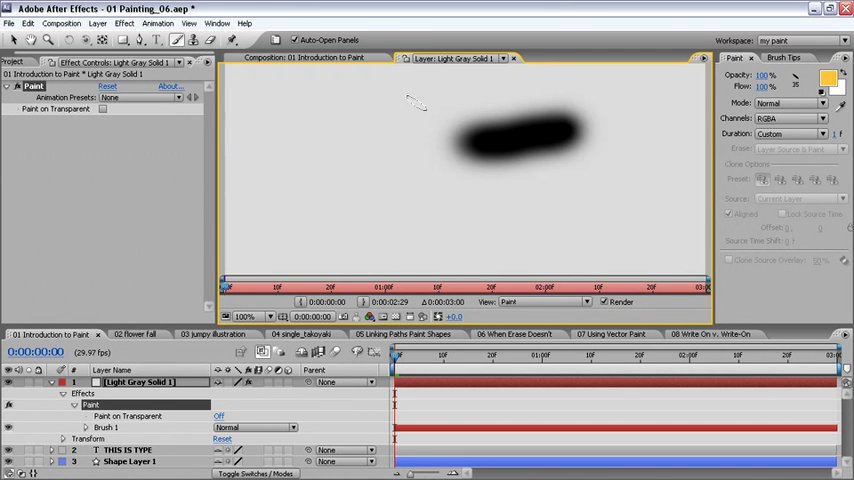
mouse_move(365, 125)
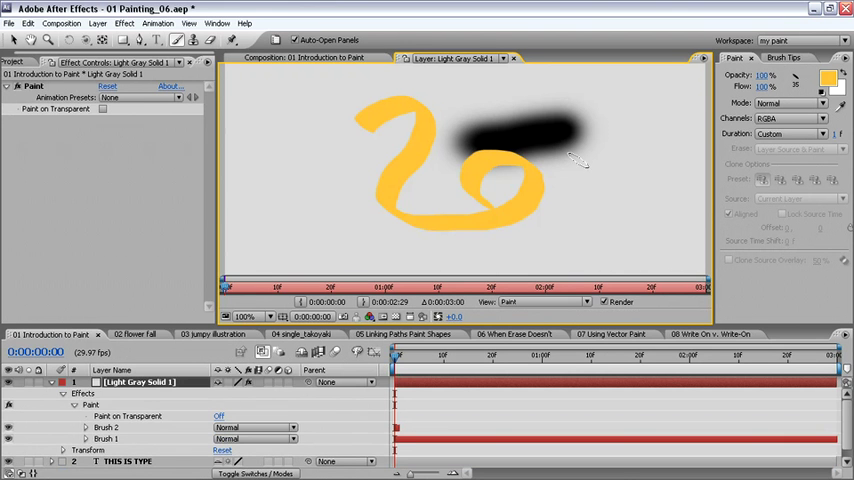
mouse_move(638, 178)
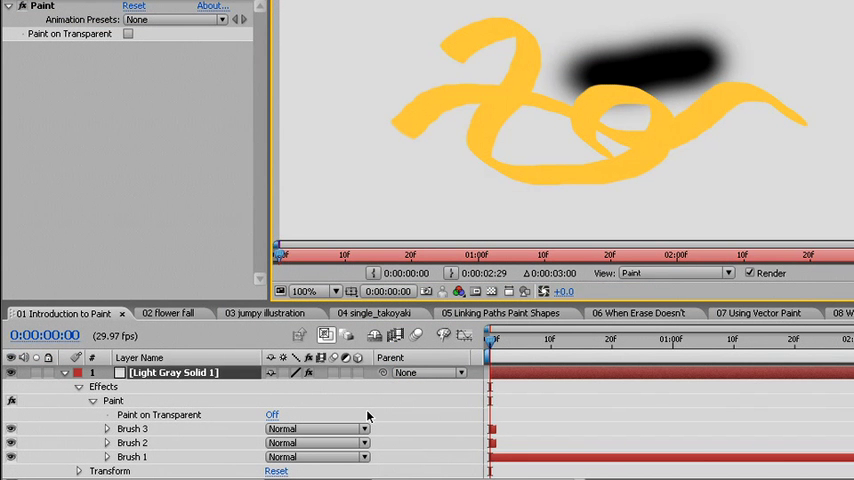
Set Brush 3 to Overlay blend mode; try Add on Brush 2, then revert to Normal.
left_click(315, 428)
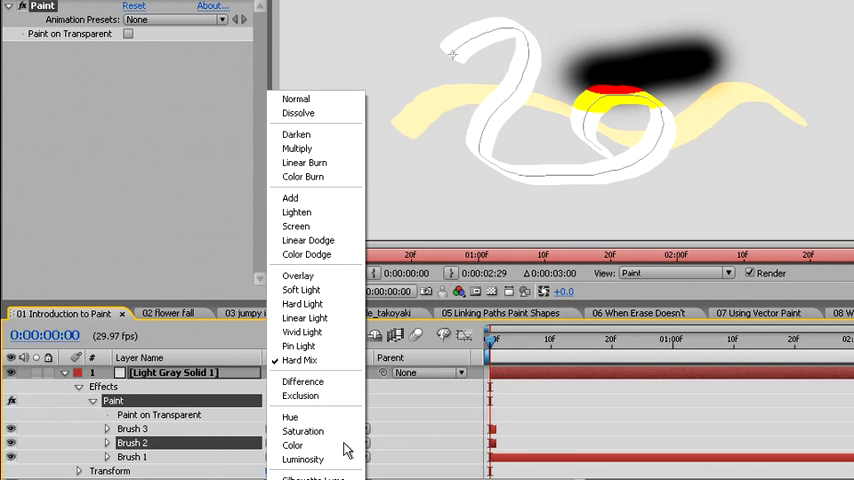
left_click(290, 197)
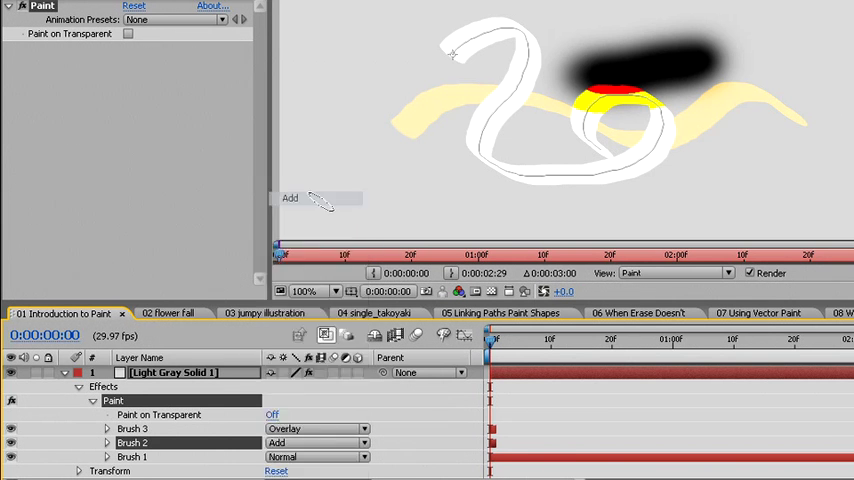
left_click(315, 442)
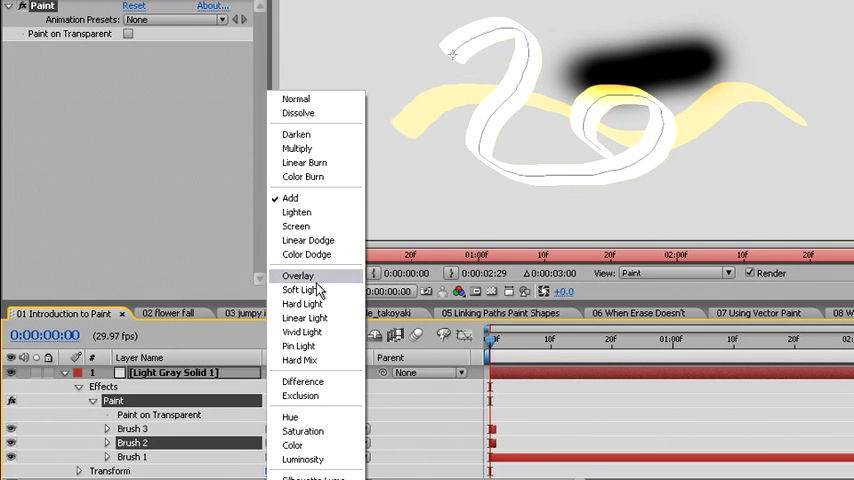
left_click(298, 275)
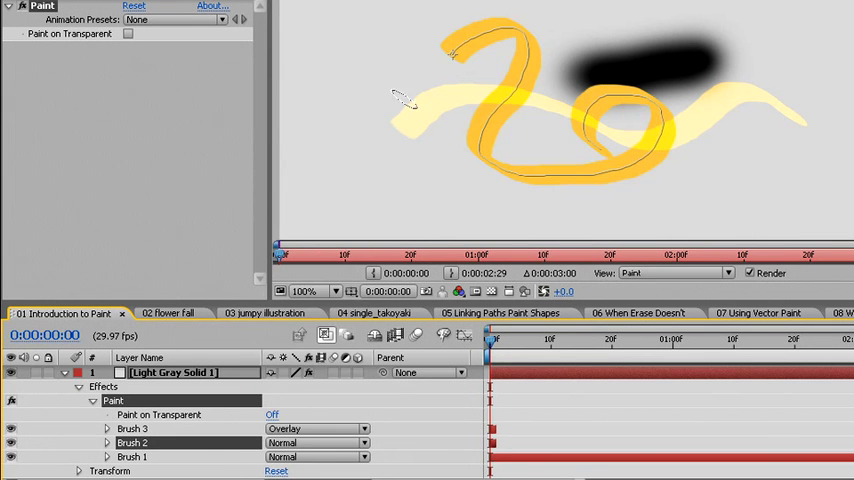
mouse_move(470, 55)
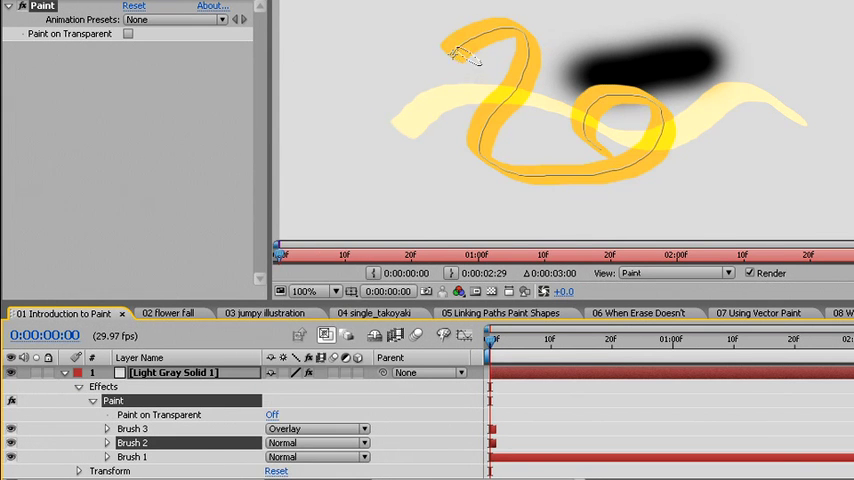
mouse_move(435, 60)
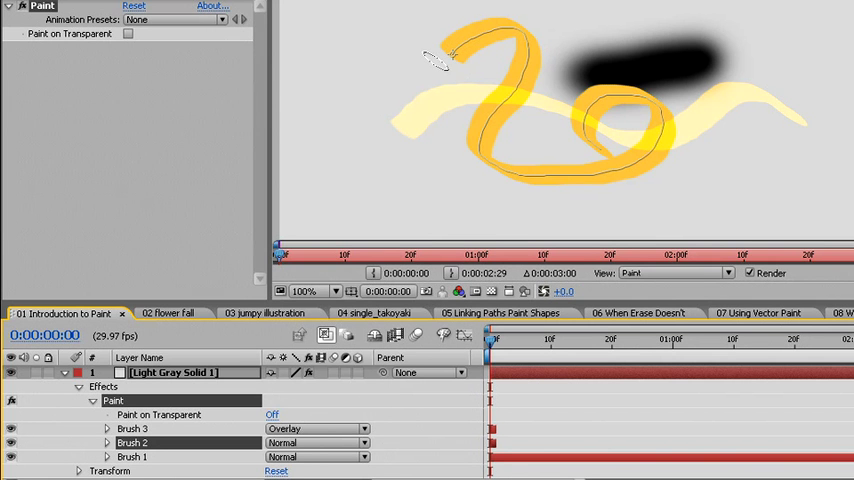
mouse_move(515, 30)
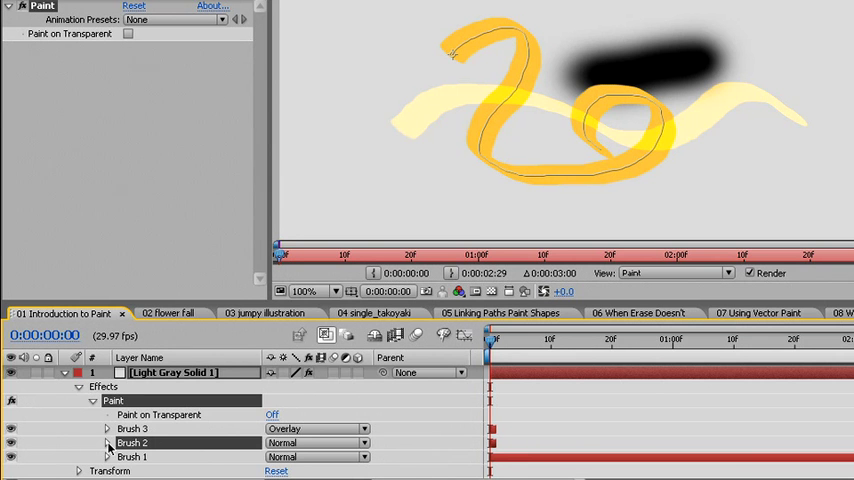
left_click(107, 429)
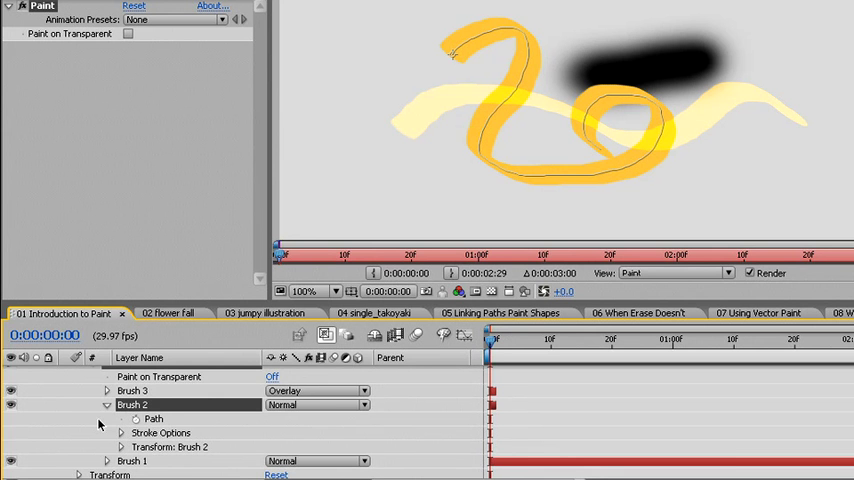
left_click(120, 432)
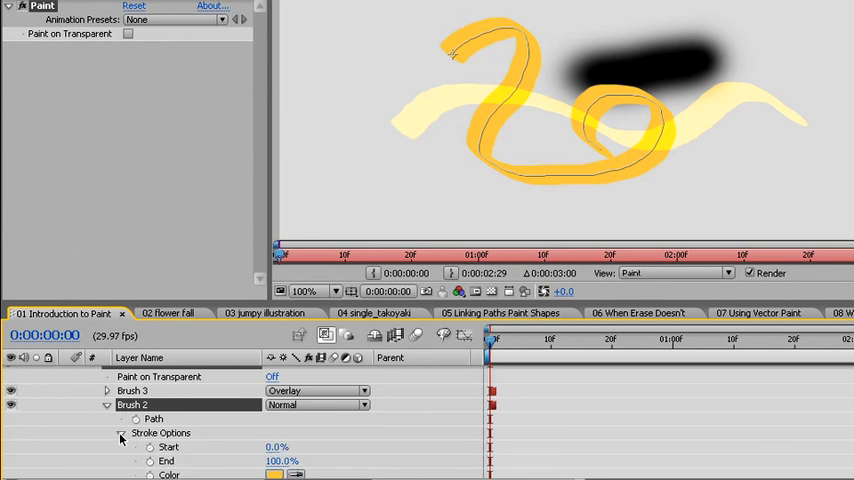
left_click(120, 432)
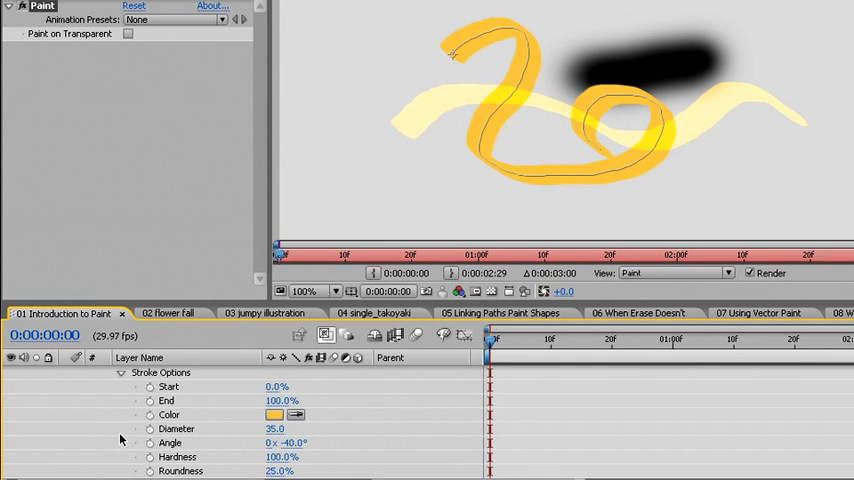
mouse_move(180, 400)
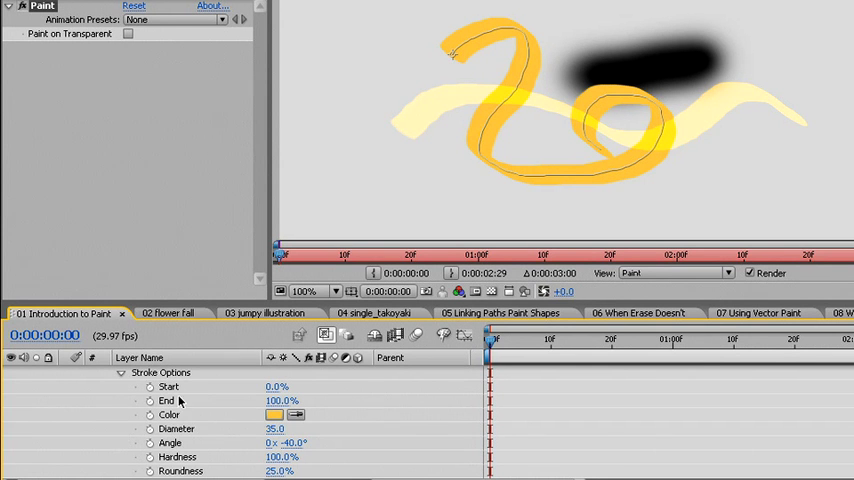
mouse_move(185, 419)
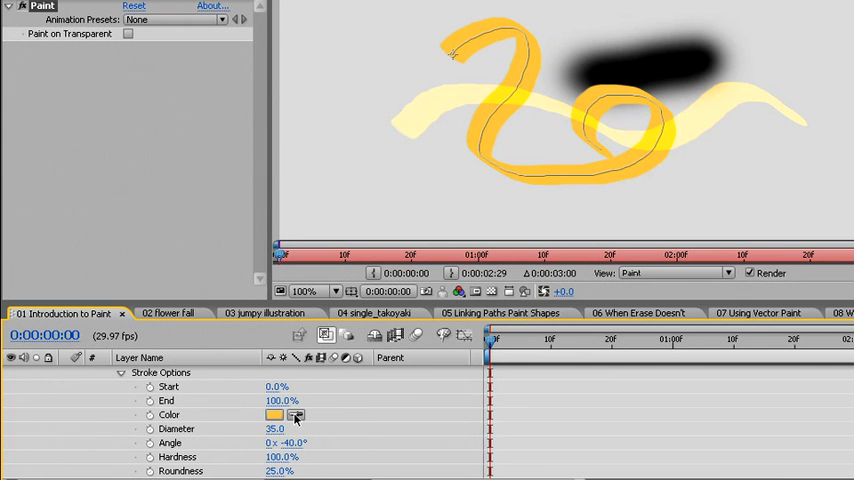
Keep the stroke colour orange and set the brush angle to -60 in Stroke Options.
left_click(274, 415)
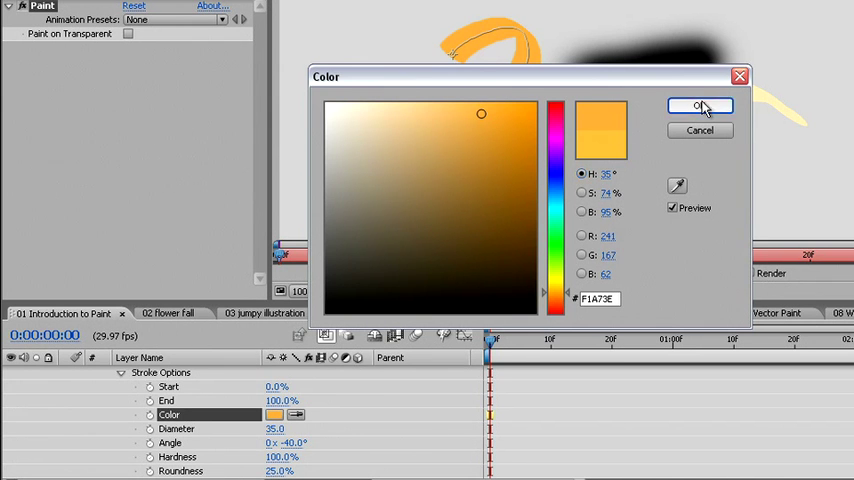
left_click(700, 106)
type("33")
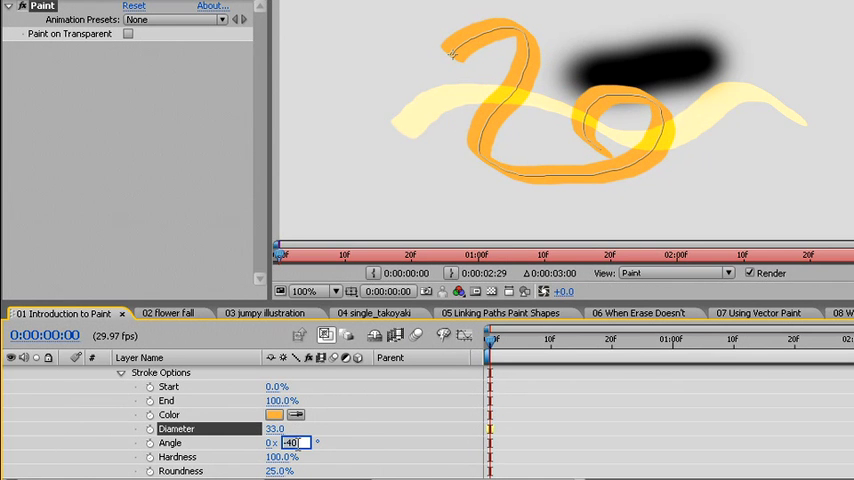
type("-60.0°")
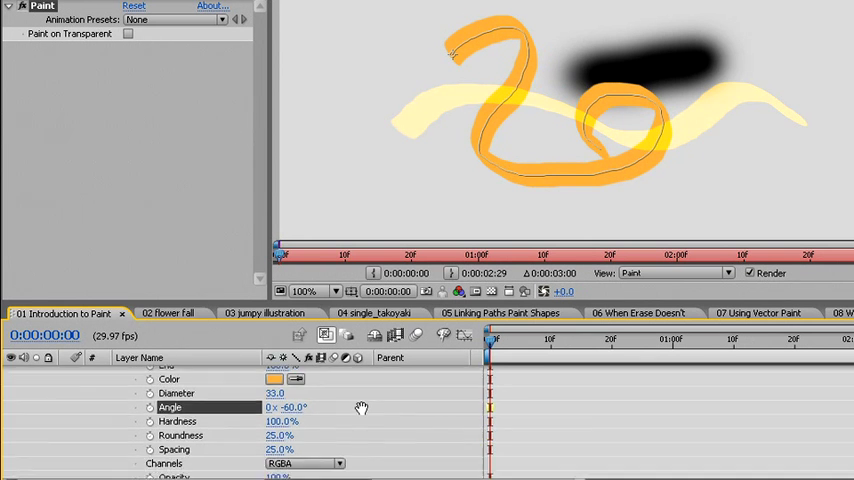
scroll("down", 3)
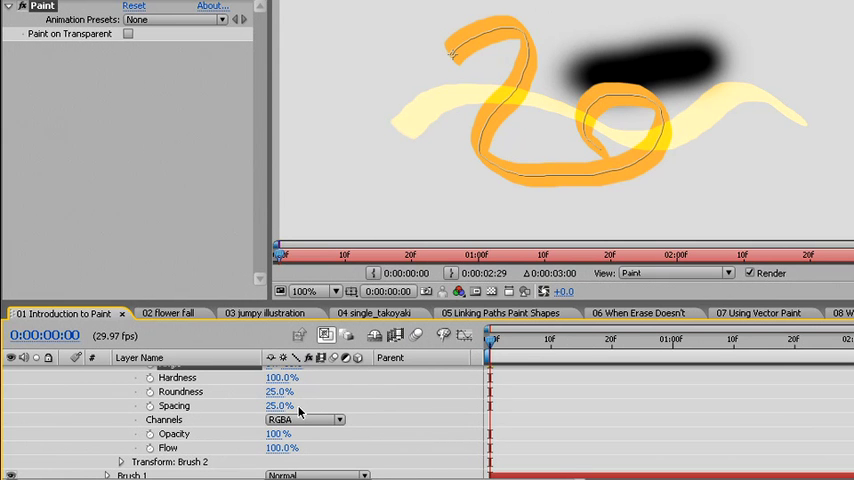
double_click(280, 405)
type("100")
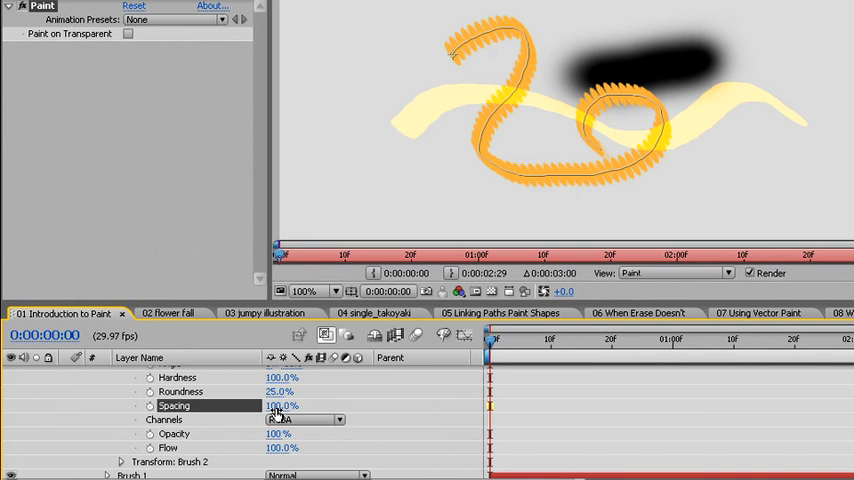
left_click_drag(281, 405, 300, 405)
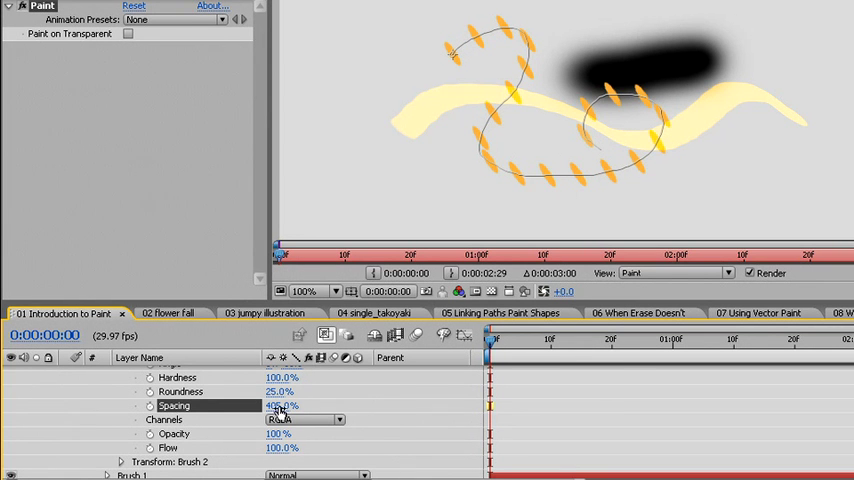
double_click(282, 405)
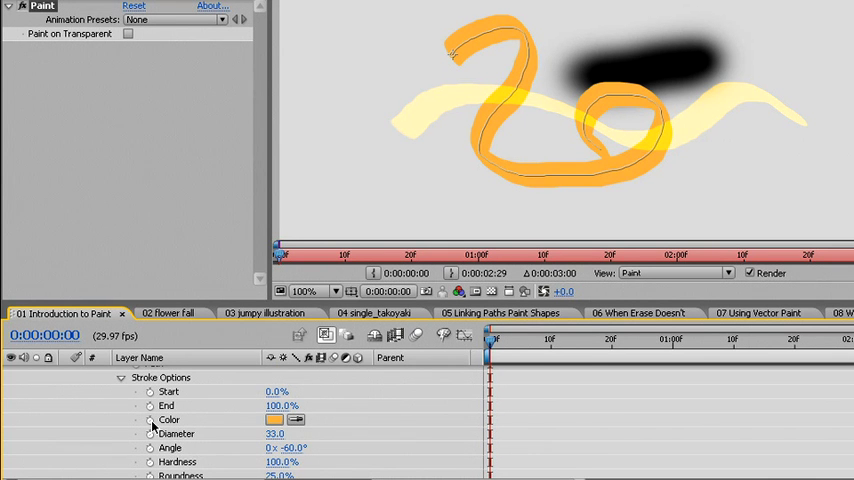
Keyframe the stroke Color at 0f as orange, then green at frame 10.
left_click(150, 419)
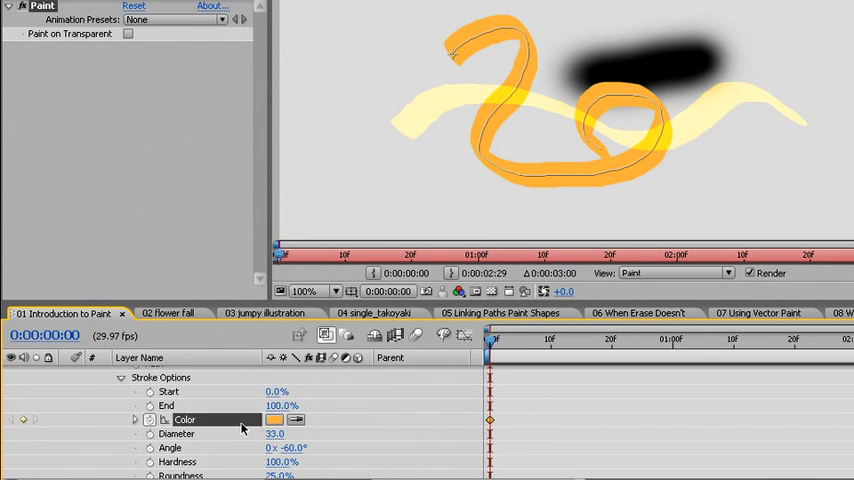
left_click(549, 339)
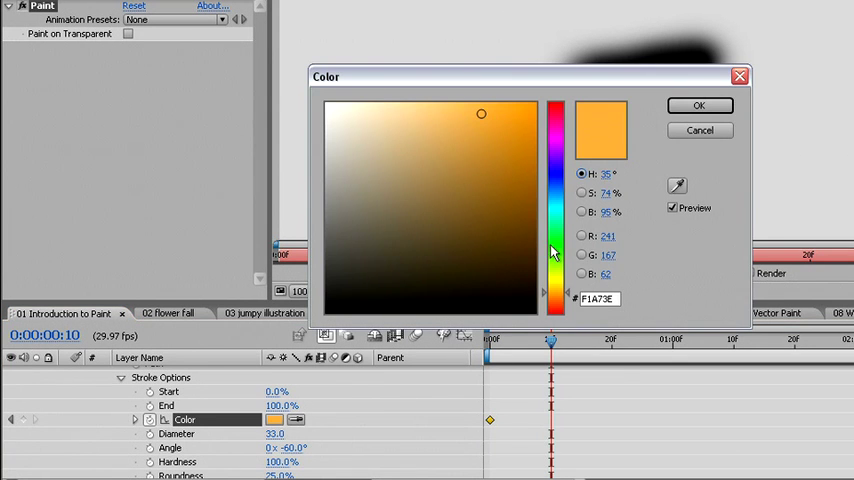
left_click(699, 105)
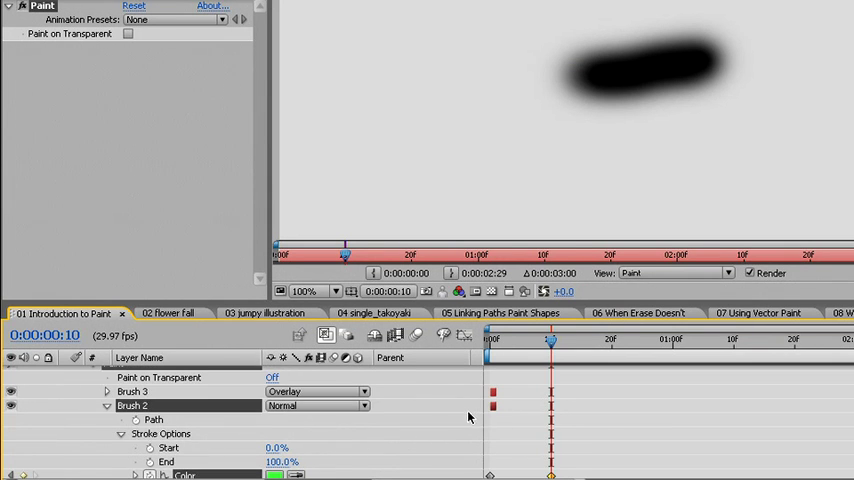
mouse_move(495, 420)
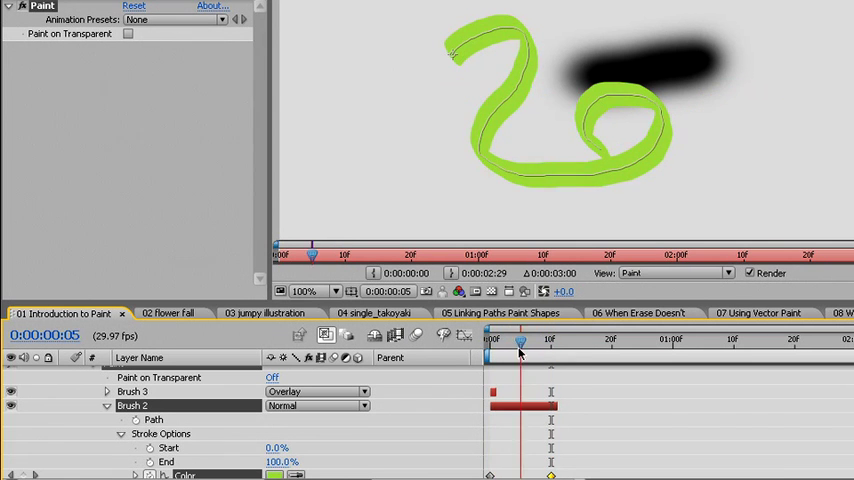
left_click(490, 340)
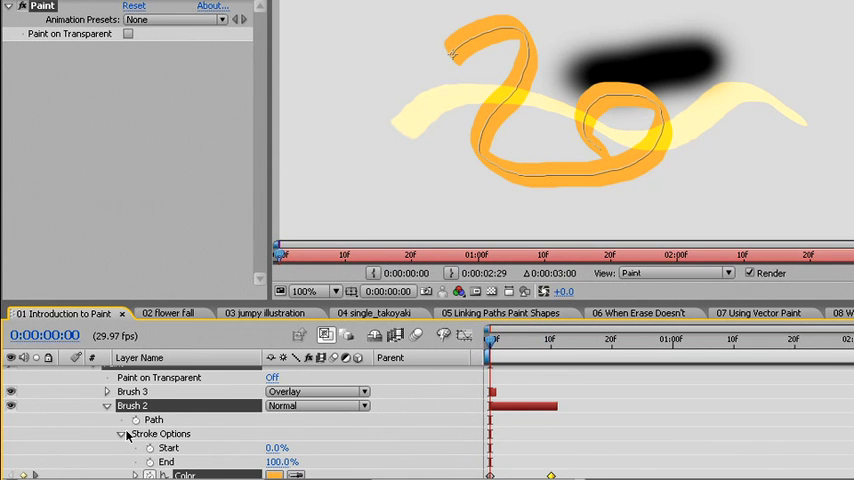
Collapse Brush 2's Stroke Options and expand its Transform properties.
left_click(120, 433)
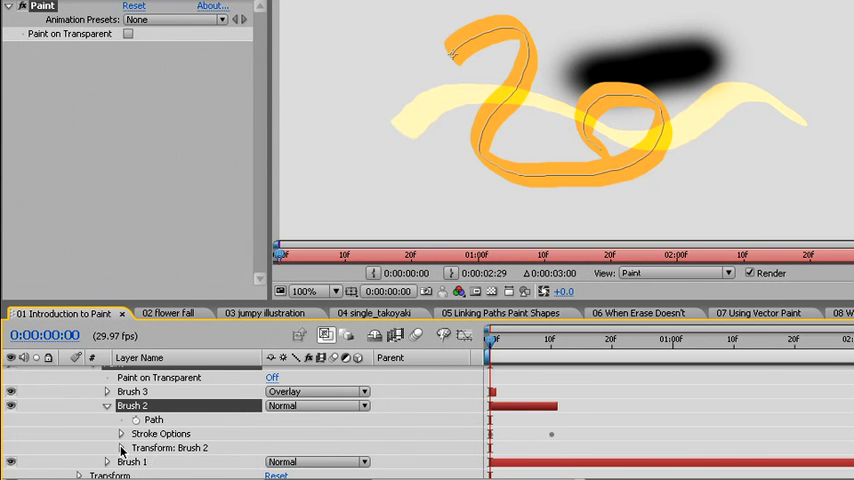
left_click(120, 447)
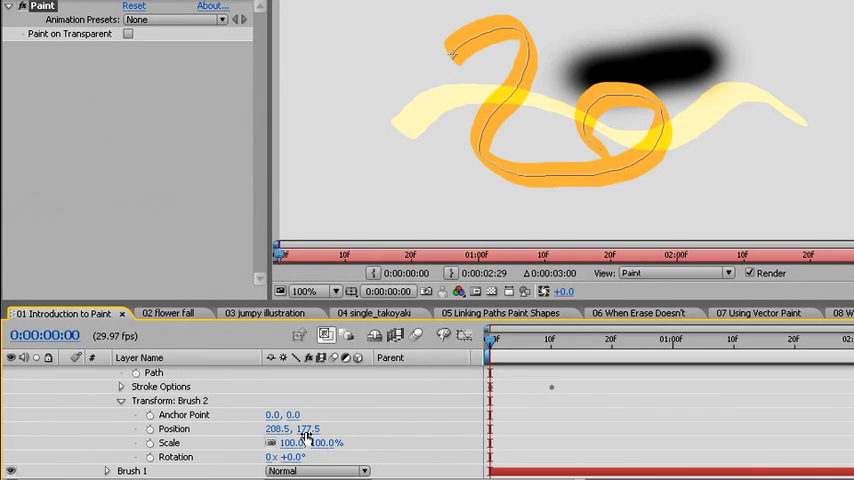
mouse_move(211, 410)
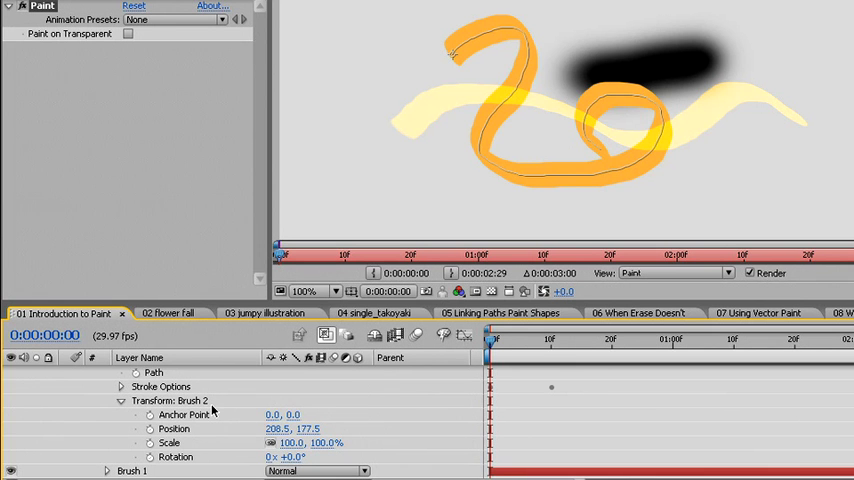